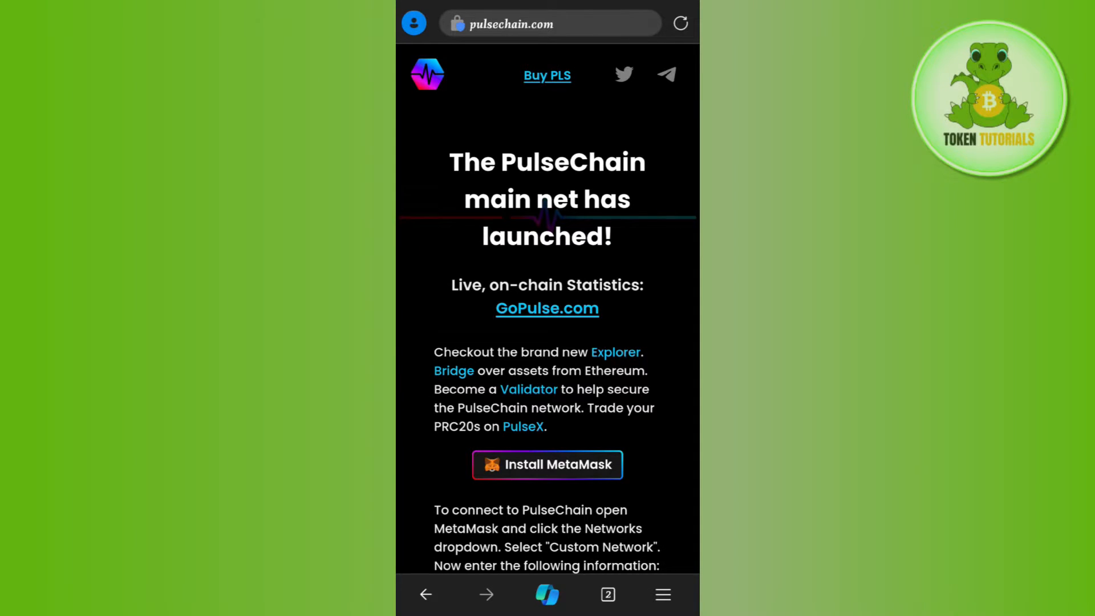
- Scroll pulsechain.com down to the network box showing PulseChain, RPC URL, chain ID 369 and PLS
{"action": "scroll", "scroll_direction": "down", "scroll_amount": 3}
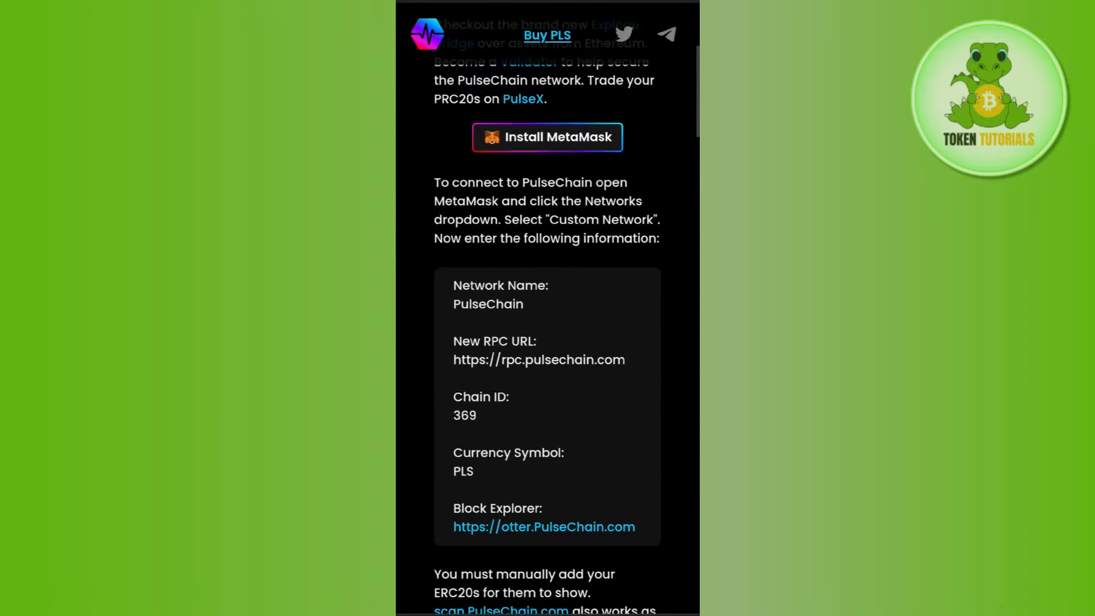
{"action": "scroll", "scroll_direction": "down", "scroll_amount": 3}
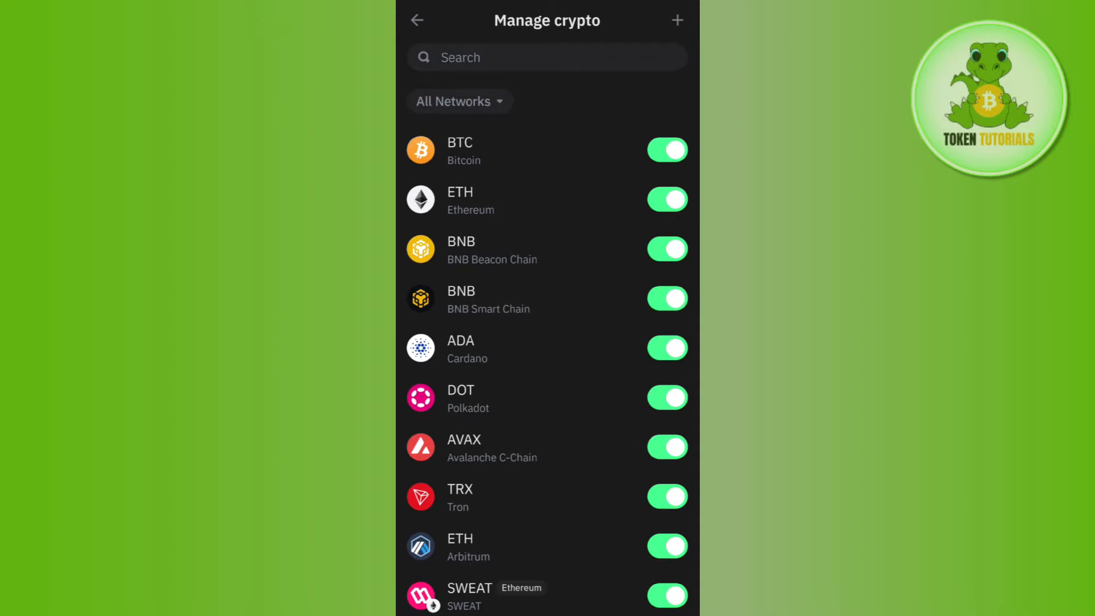
{"action": "left_click", "coordinate": [675, 20]}
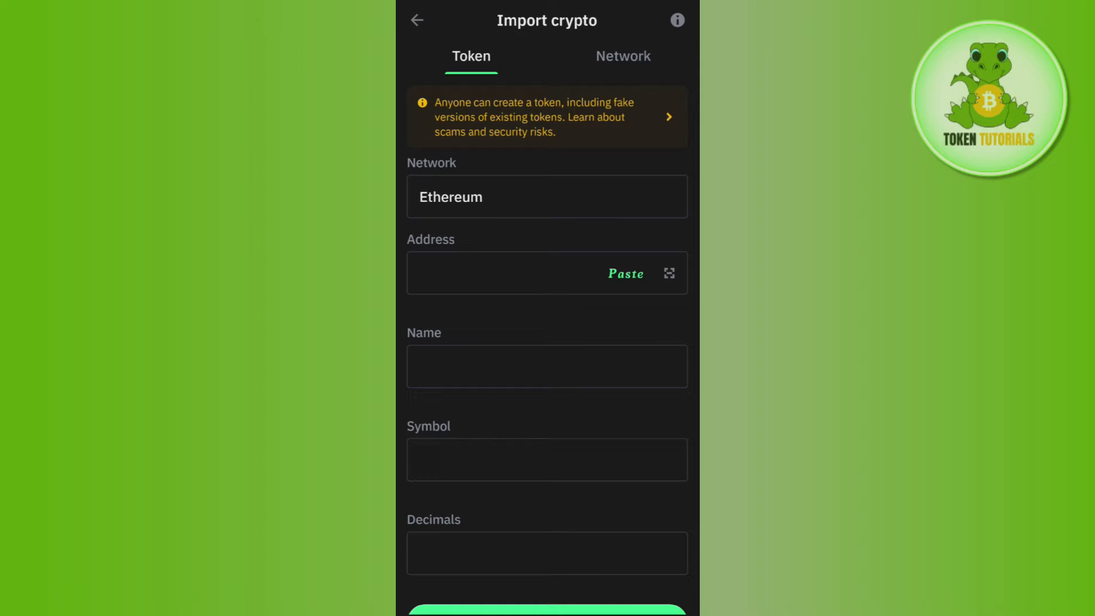
{"action": "left_click", "coordinate": [622, 56]}
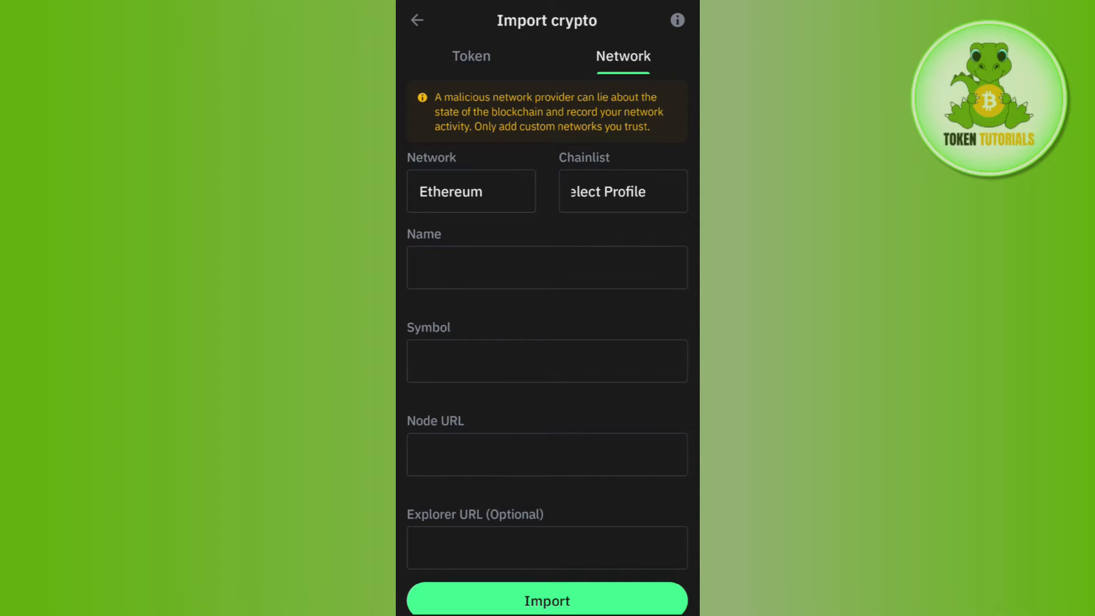
{"action": "scroll", "scroll_direction": "down", "scroll_amount": 3}
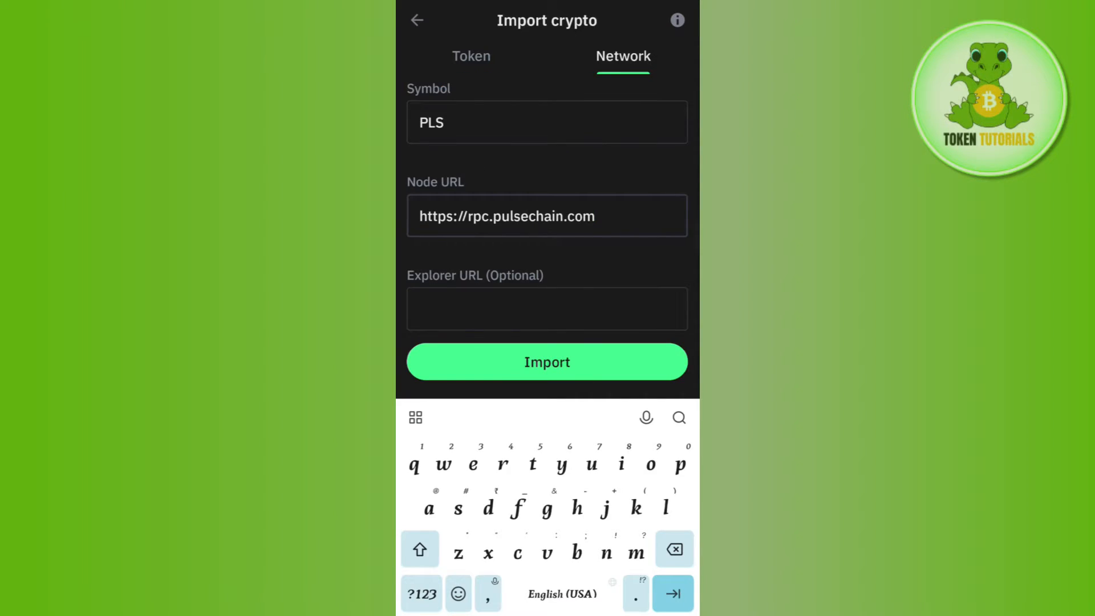
{"action": "left_click", "coordinate": [547, 362]}
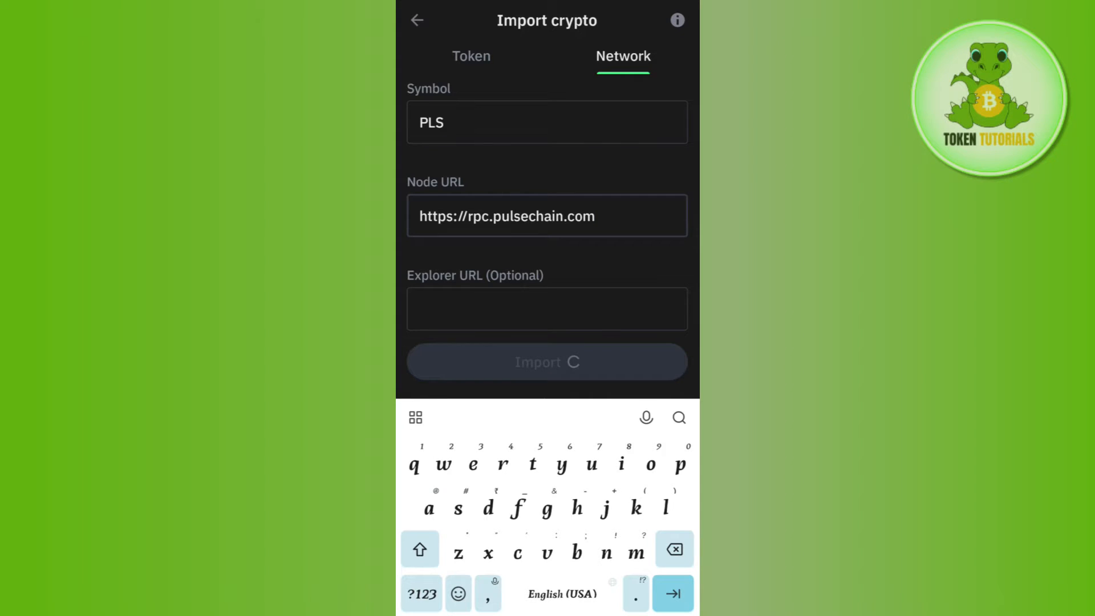
{"action": "left_click", "coordinate": [547, 362]}
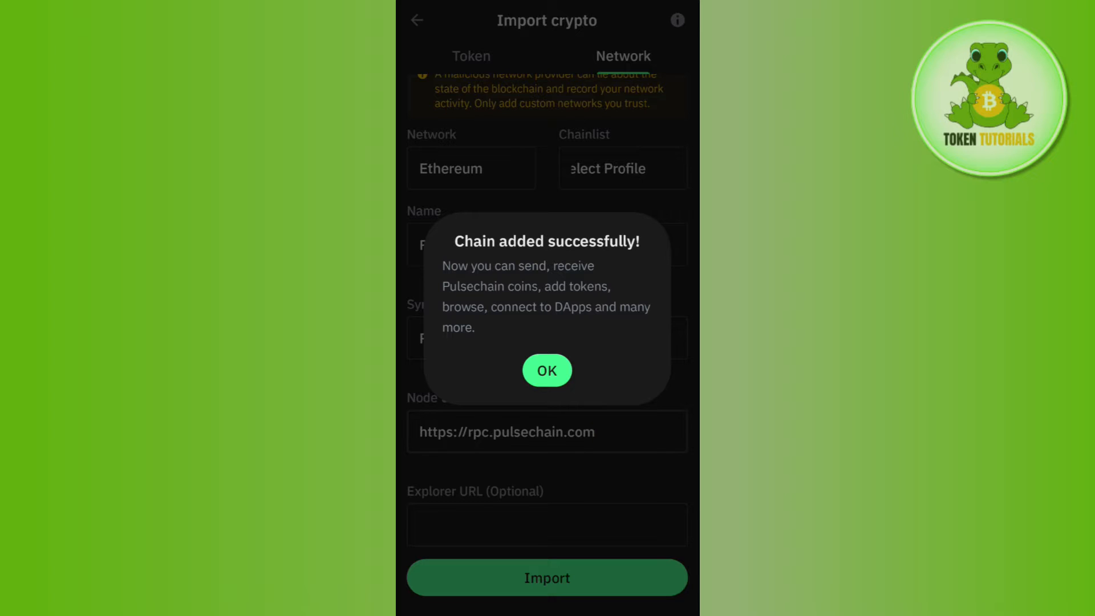
- Dismiss the 'Chain added successfully!' confirmation with OK
{"action": "left_click", "coordinate": [547, 370]}
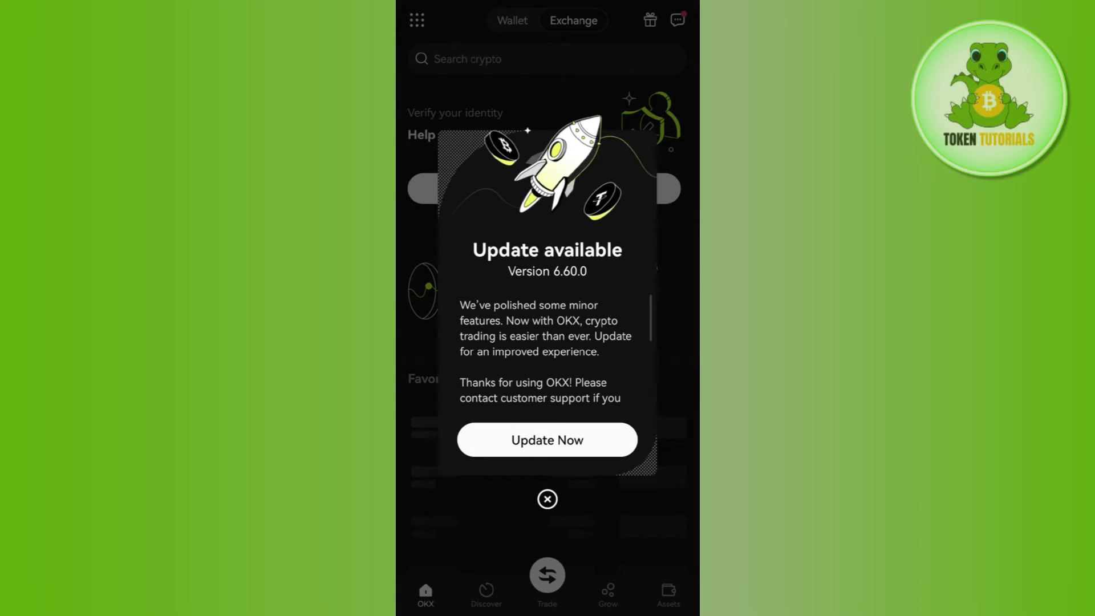
- Dismiss the OKX update notice, search 'pls' (only a trader result), and cancel home
{"action": "left_click", "coordinate": [547, 498]}
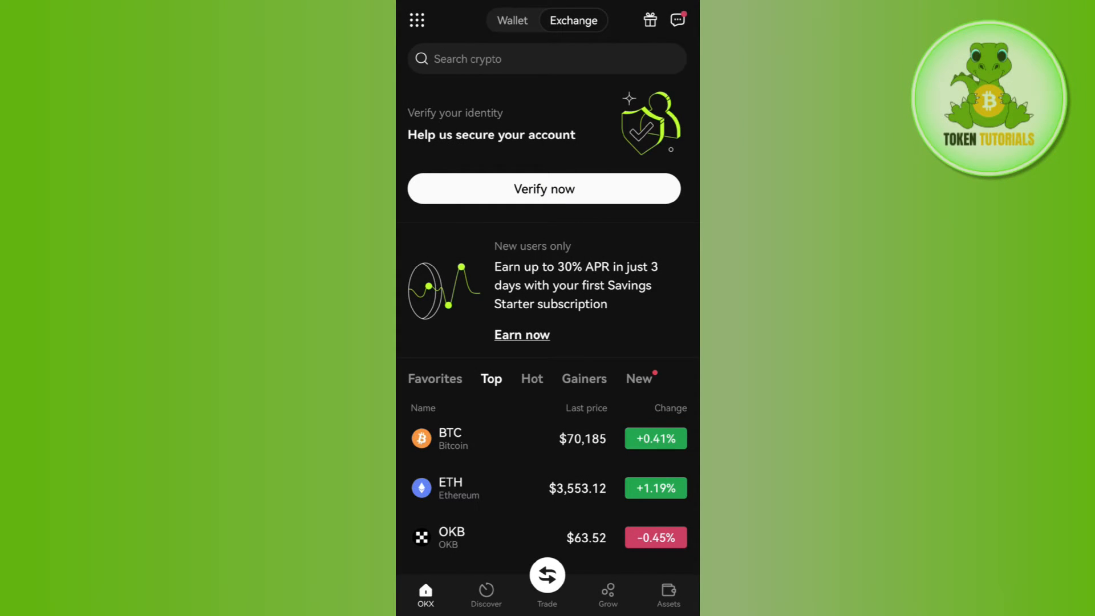
{"action": "left_click", "coordinate": [545, 59]}
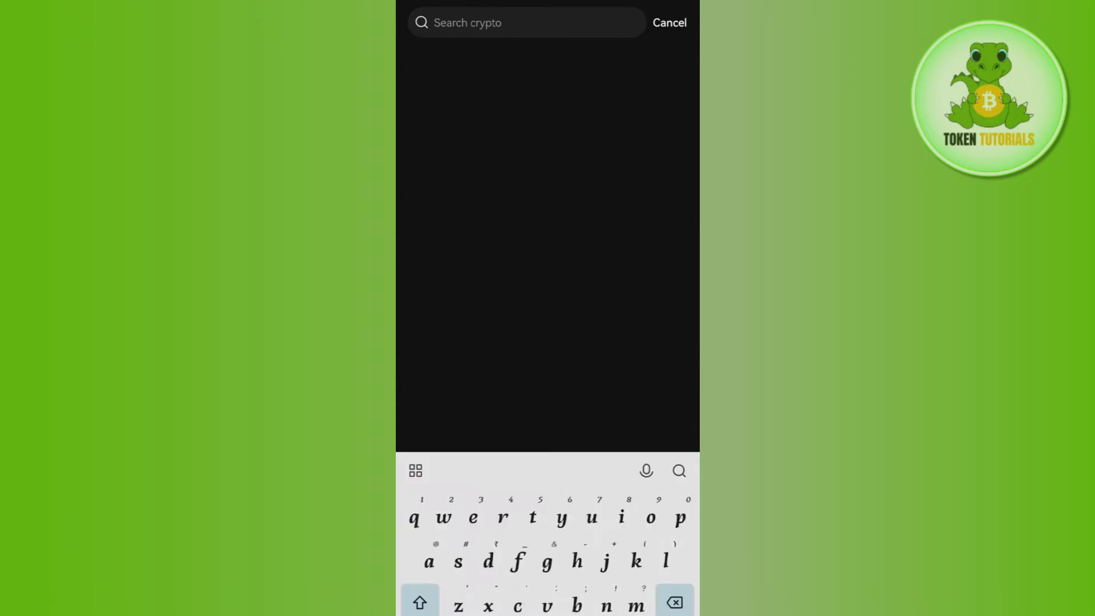
{"action": "type", "text": "pls"}
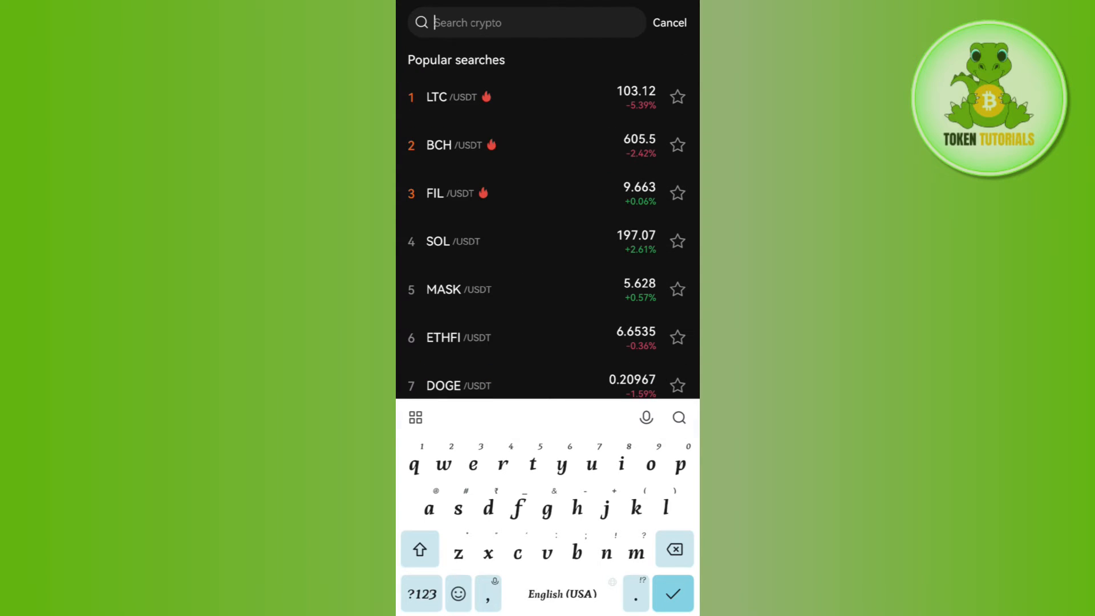
{"action": "type", "text": "pls"}
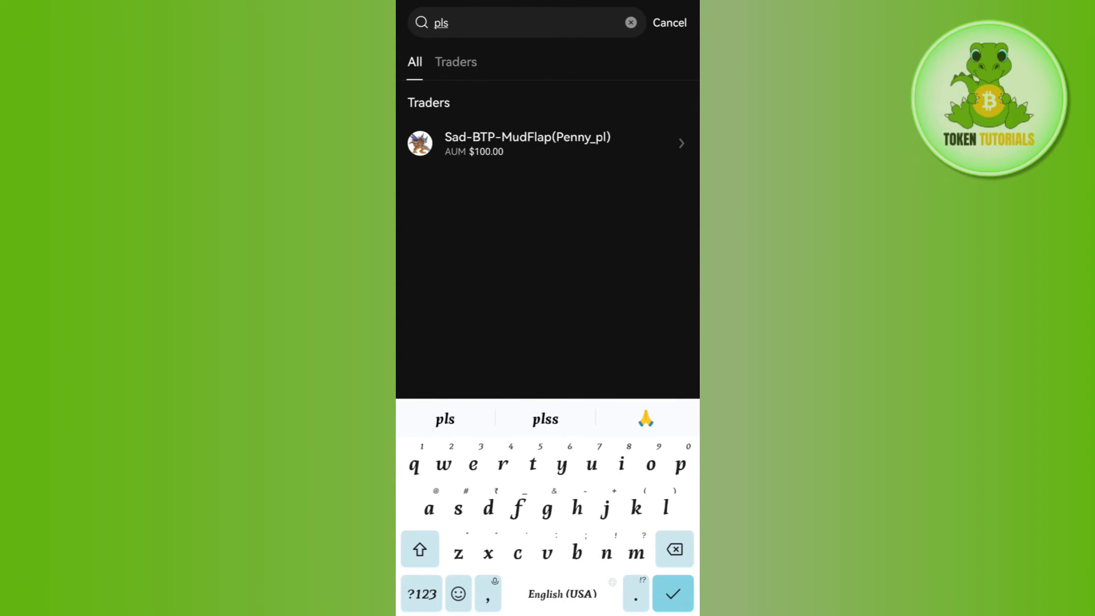
{"action": "left_click", "coordinate": [668, 22]}
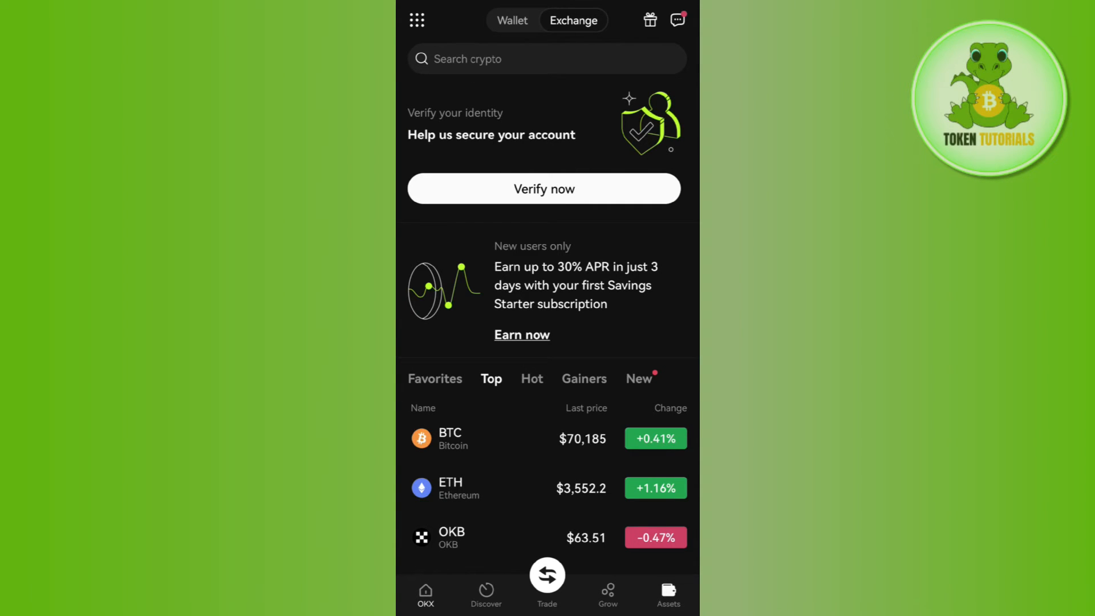
- Open the Assets tab in the bottom navigation bar
{"action": "left_click", "coordinate": [667, 593]}
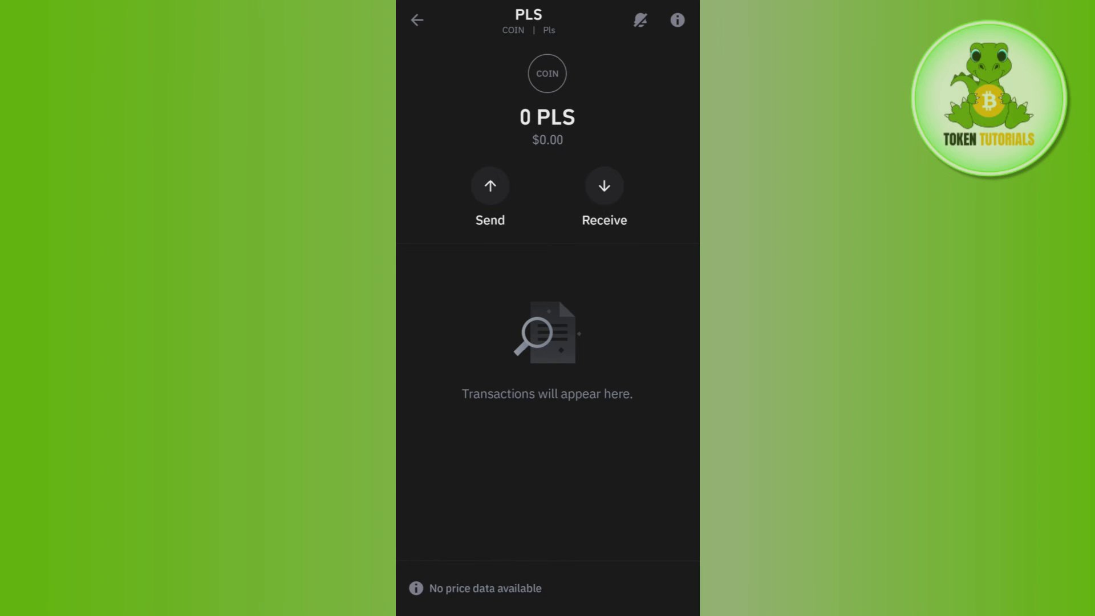
- Open Receive on the PLS coin page to show the deposit address and QR code
{"action": "left_click", "coordinate": [605, 186]}
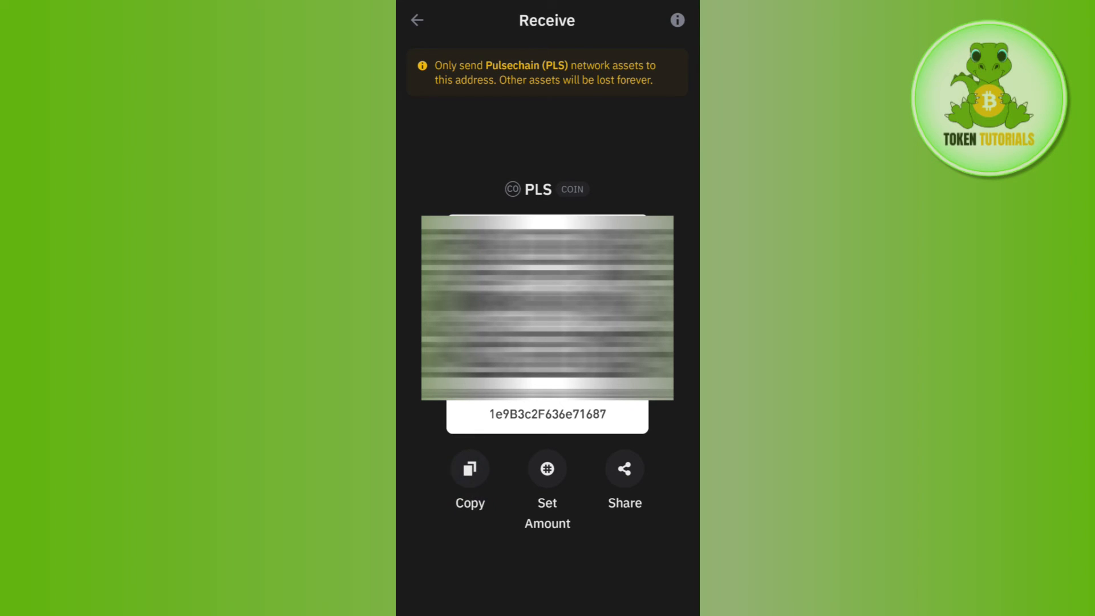